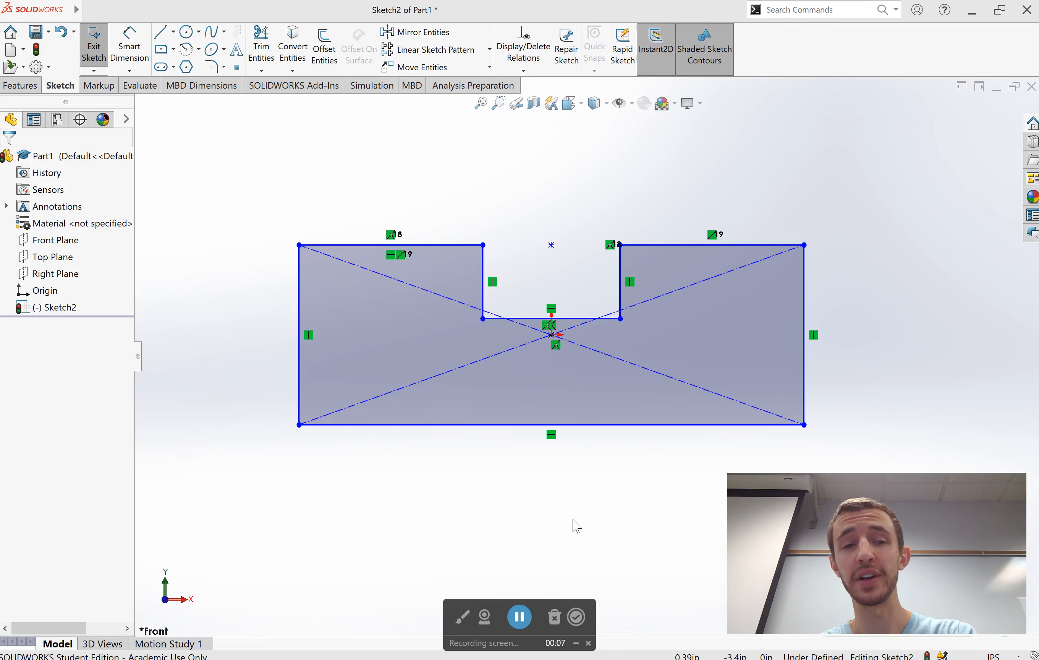
{"action": "mouse_move", "coordinate": [625, 444]}
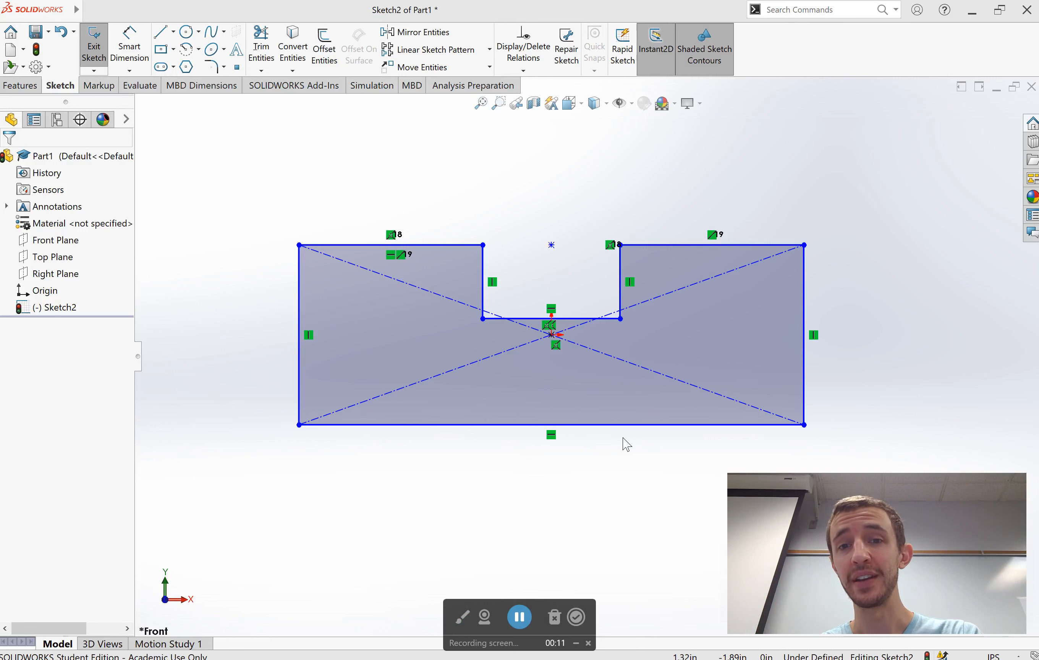
{"action": "mouse_move", "coordinate": [673, 487]}
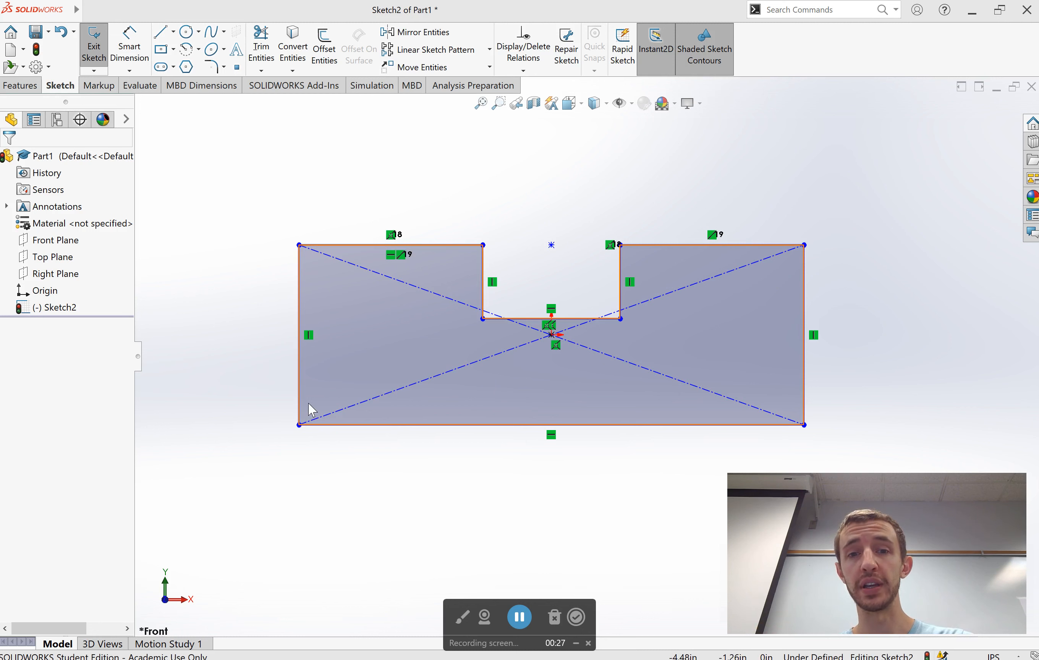
{"action": "mouse_move", "coordinate": [473, 368]}
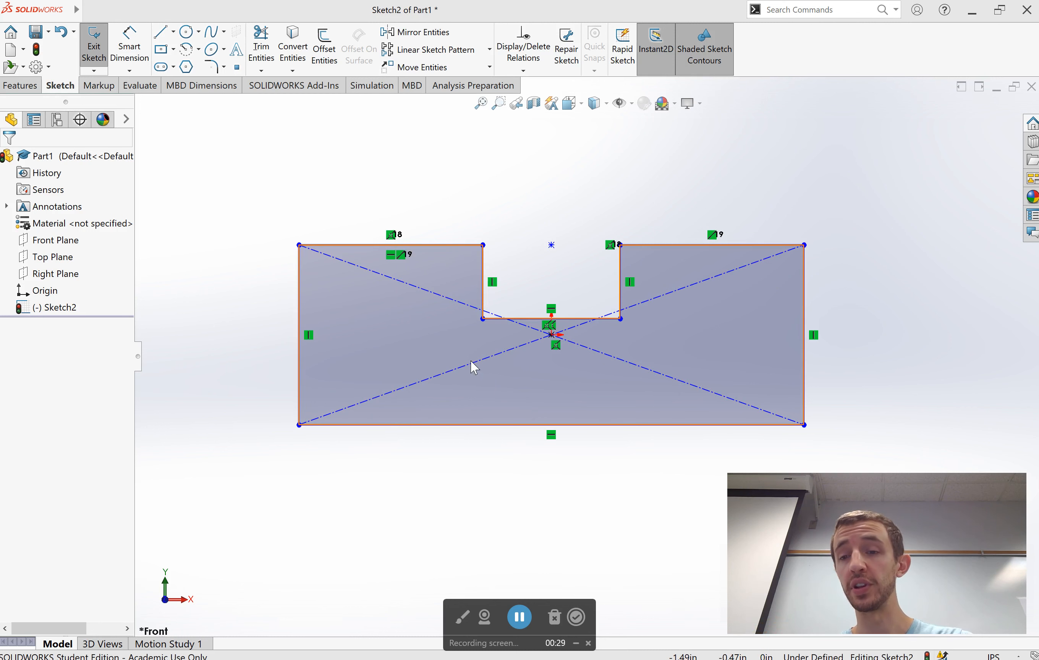
{"action": "mouse_move", "coordinate": [461, 370]}
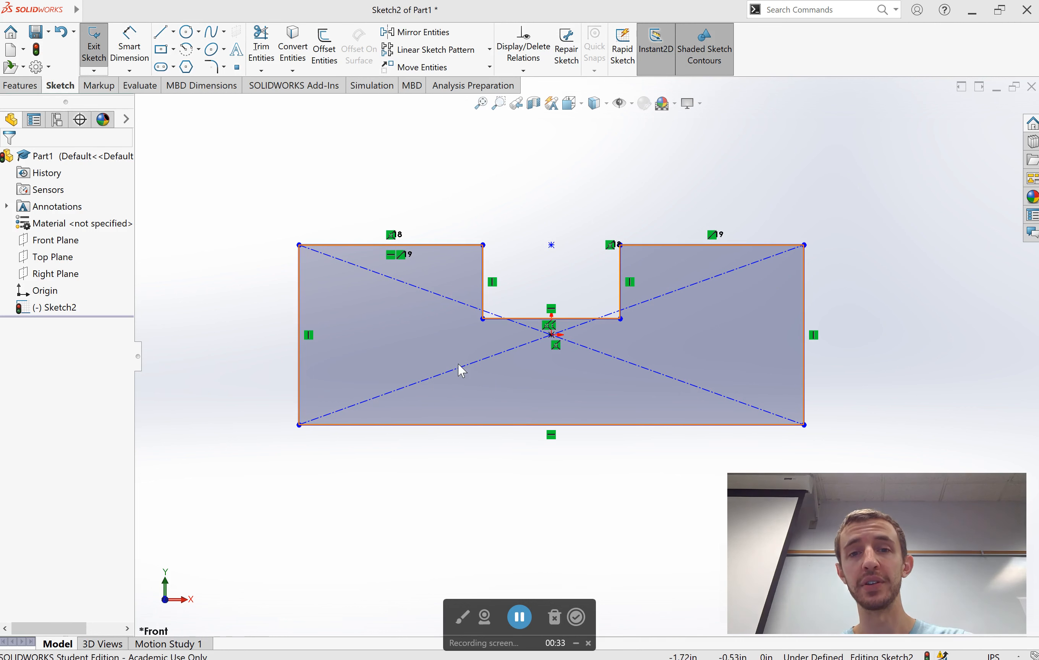
{"action": "mouse_move", "coordinate": [349, 283]}
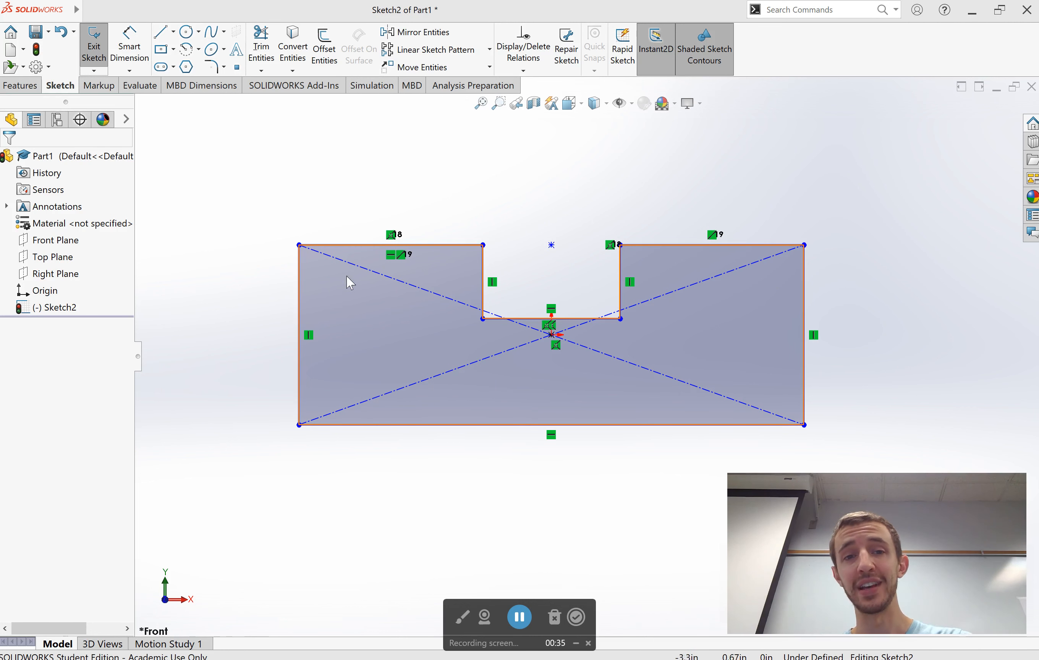
{"action": "mouse_move", "coordinate": [769, 414]}
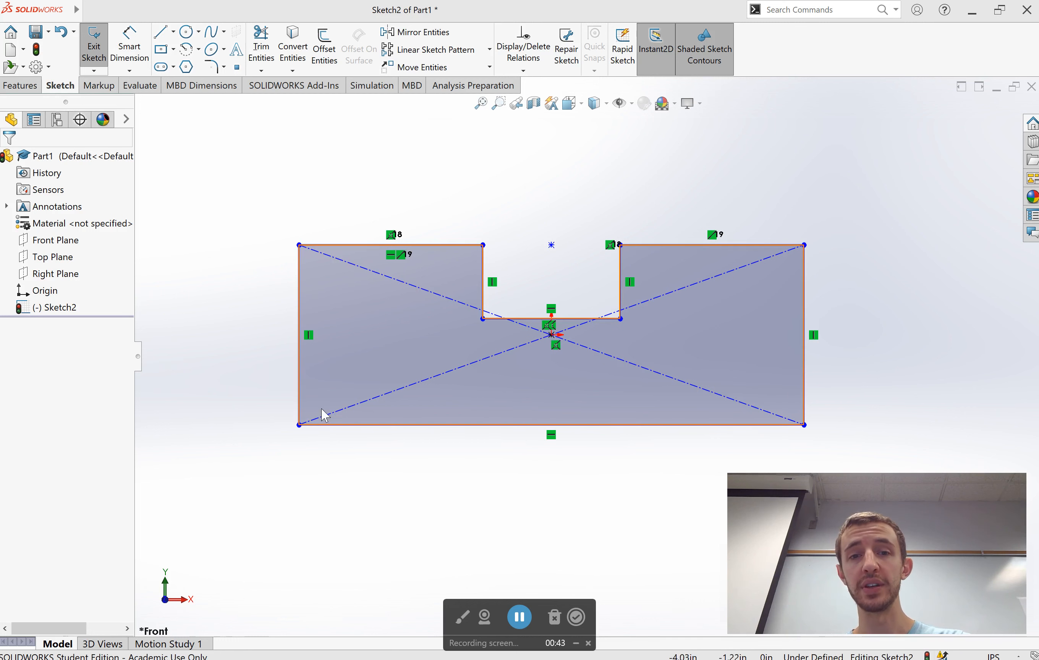
{"action": "mouse_move", "coordinate": [372, 281]}
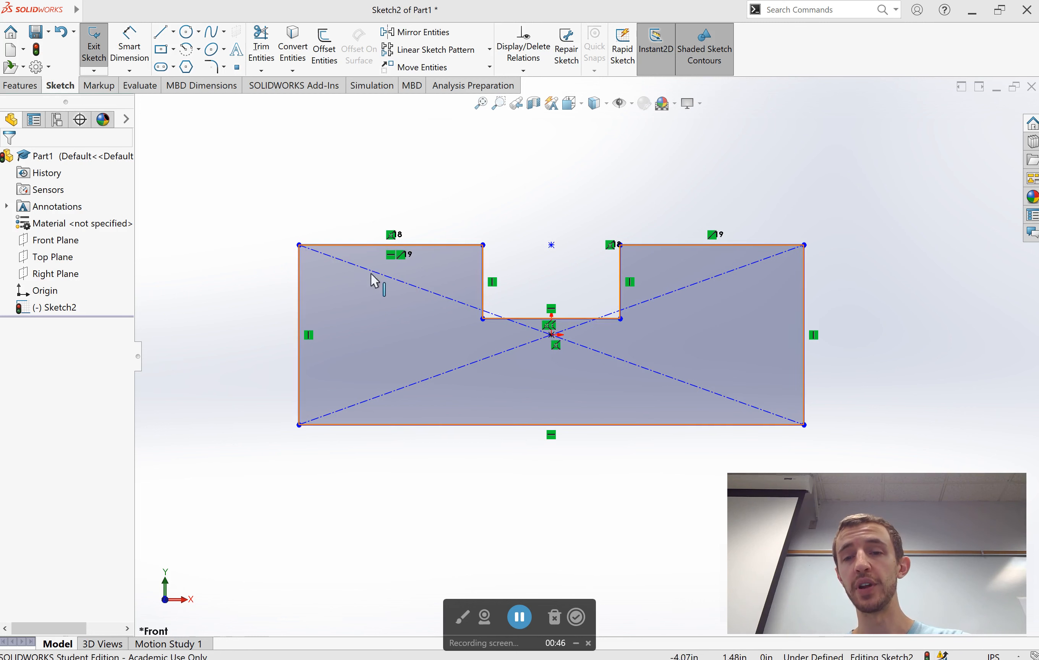
{"action": "mouse_move", "coordinate": [564, 360]}
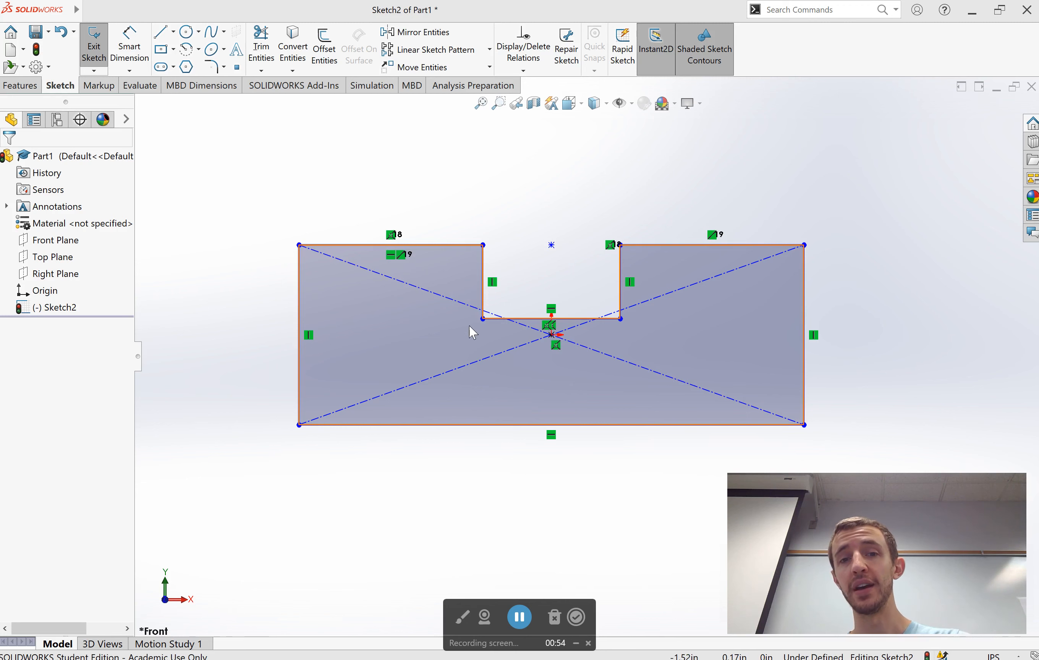
{"action": "mouse_move", "coordinate": [715, 362]}
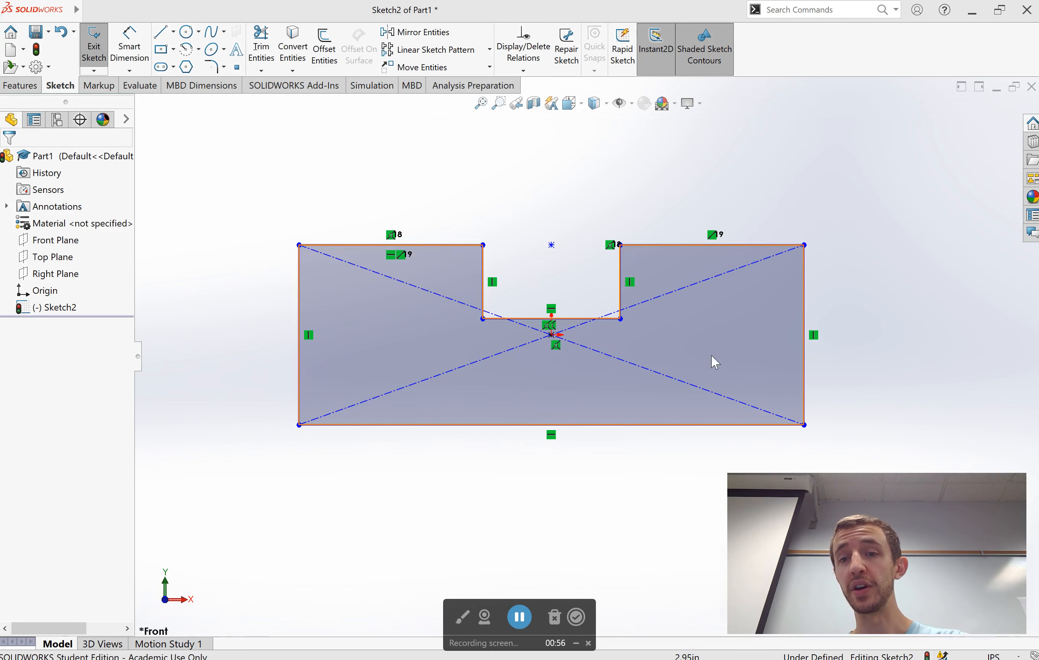
{"action": "mouse_move", "coordinate": [661, 381]}
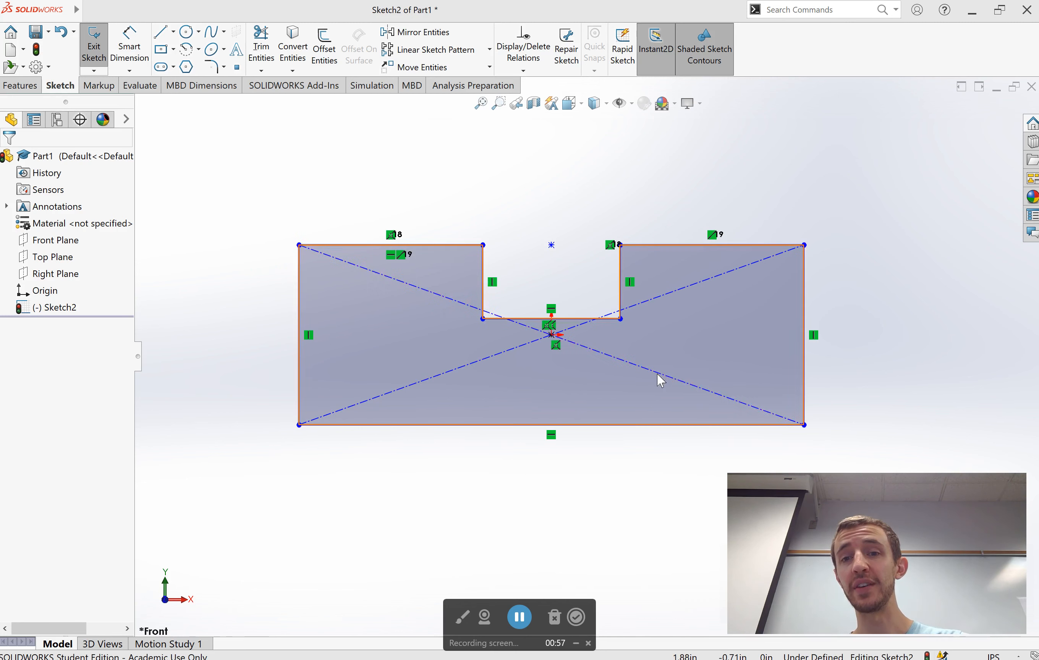
{"action": "mouse_move", "coordinate": [724, 331]}
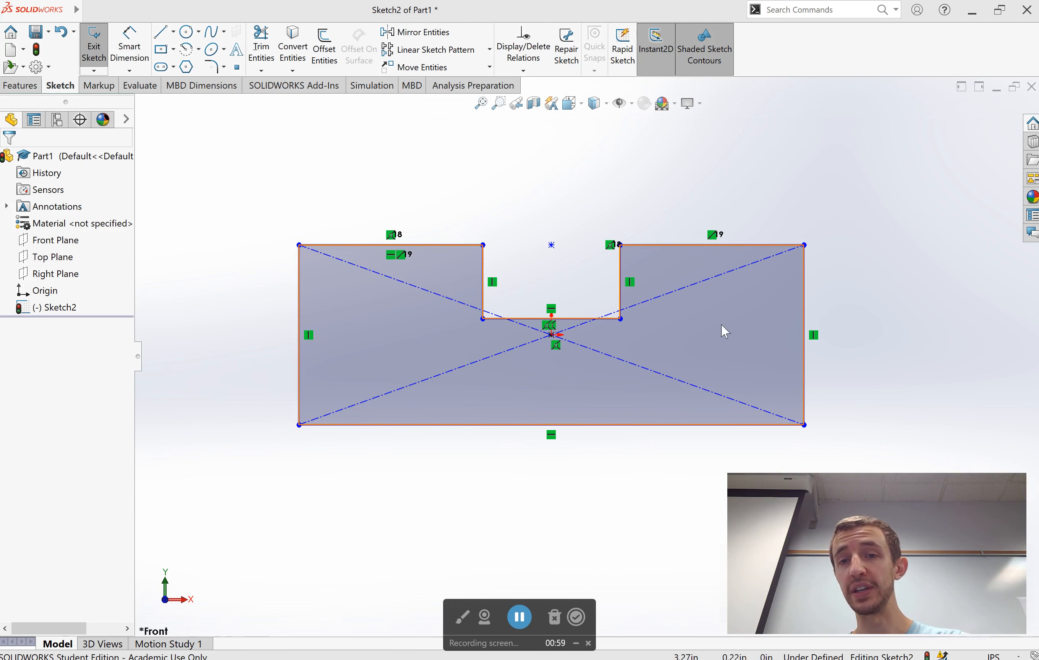
Preview an Extruded Boss/Base of Sketch2 at 0.10 in blind depth without confirming.
{"action": "left_click", "coordinate": [650, 374]}
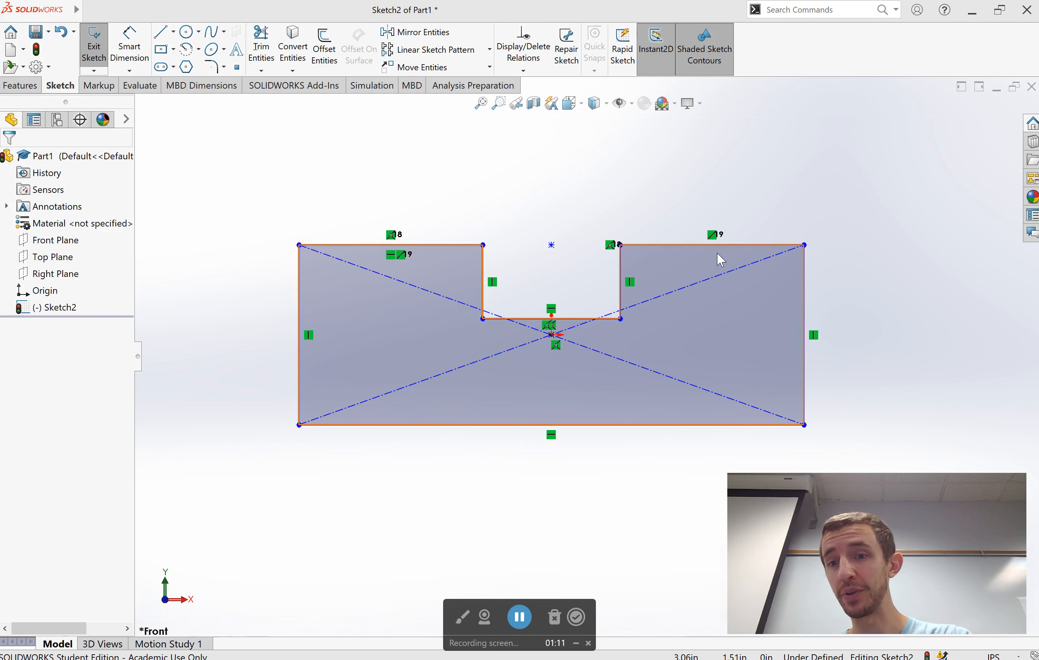
{"action": "left_click", "coordinate": [330, 140]}
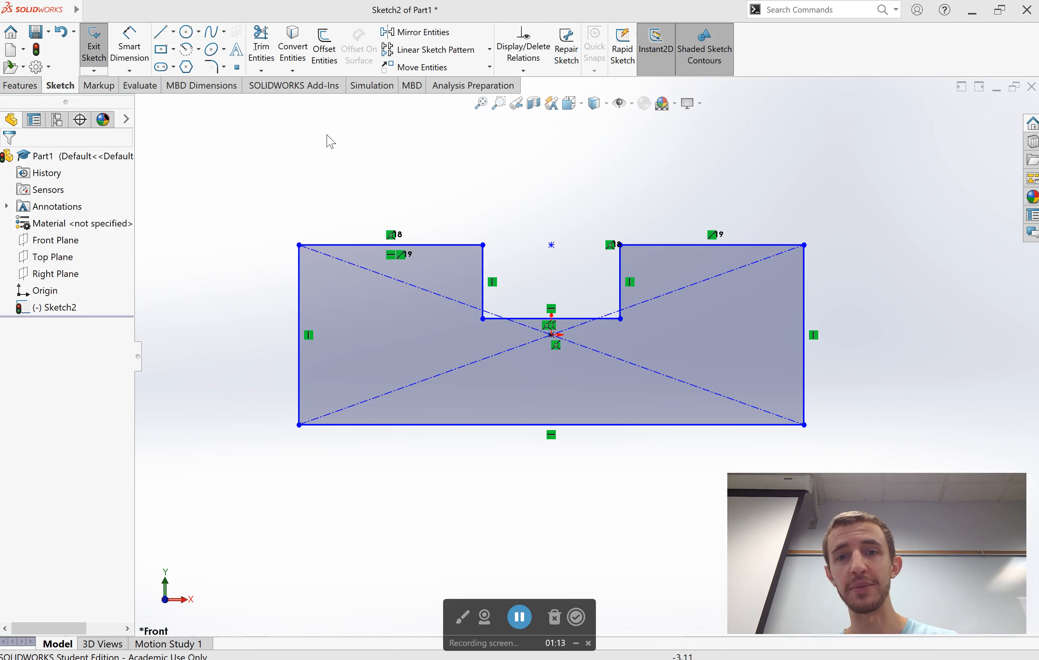
{"action": "left_click", "coordinate": [22, 85]}
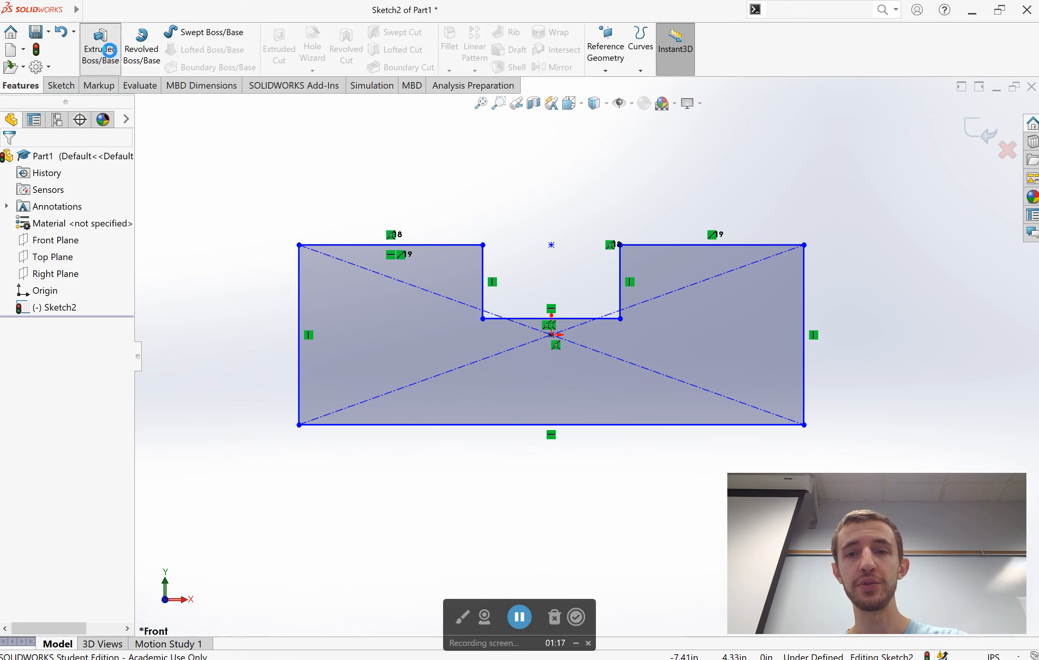
{"action": "left_click", "coordinate": [100, 48]}
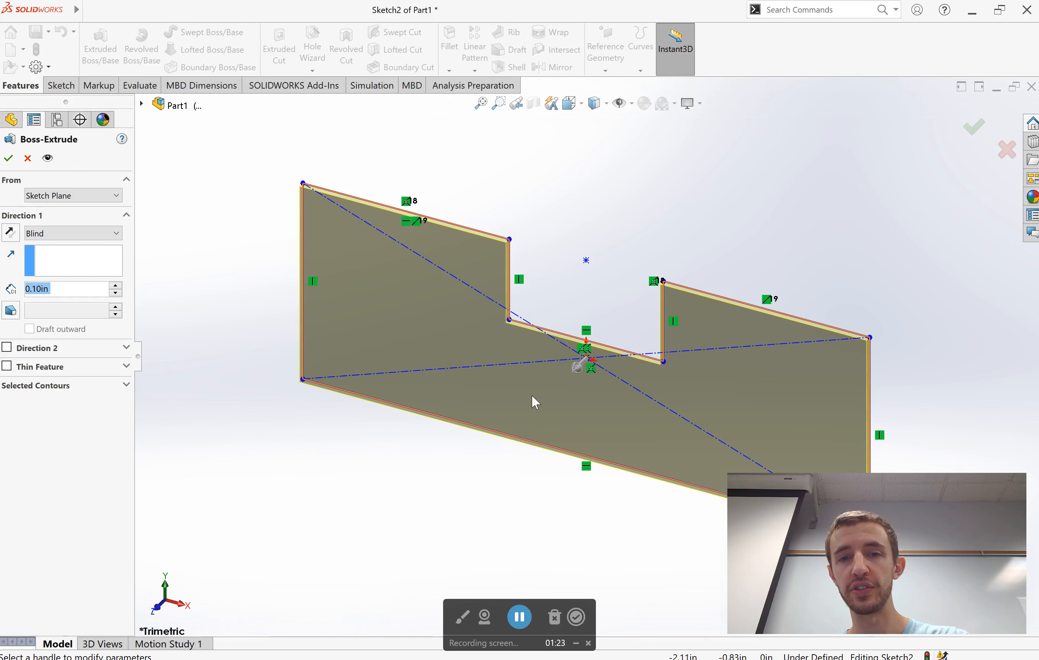
{"action": "mouse_move", "coordinate": [687, 416]}
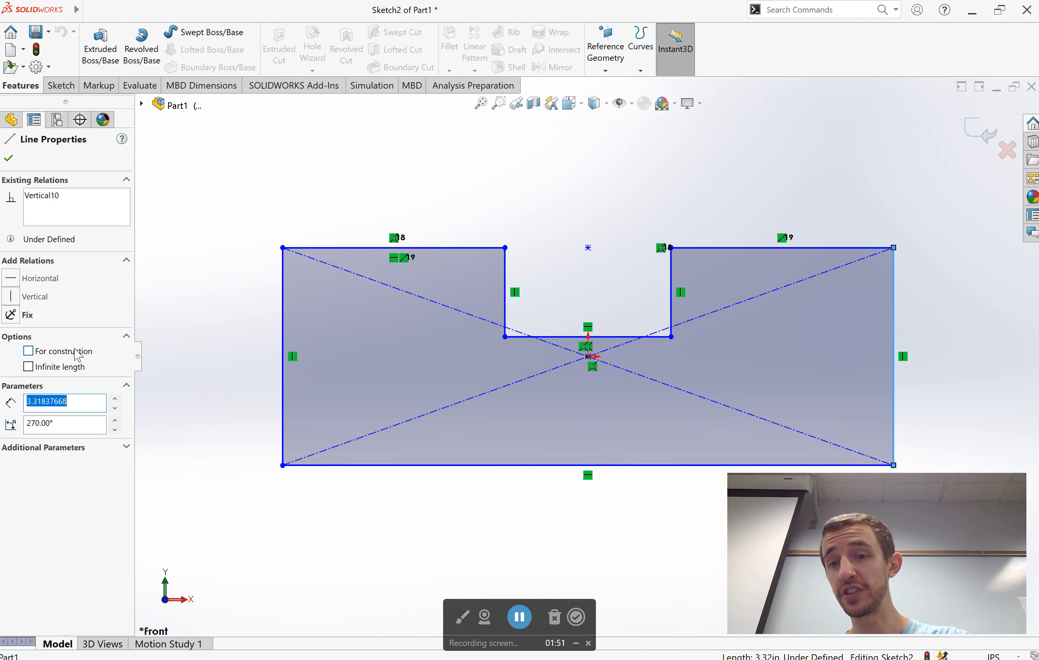
Toggle the right vertical edge's construction-geometry setting in the Line PropertyManager.
{"action": "left_click", "coordinate": [29, 352]}
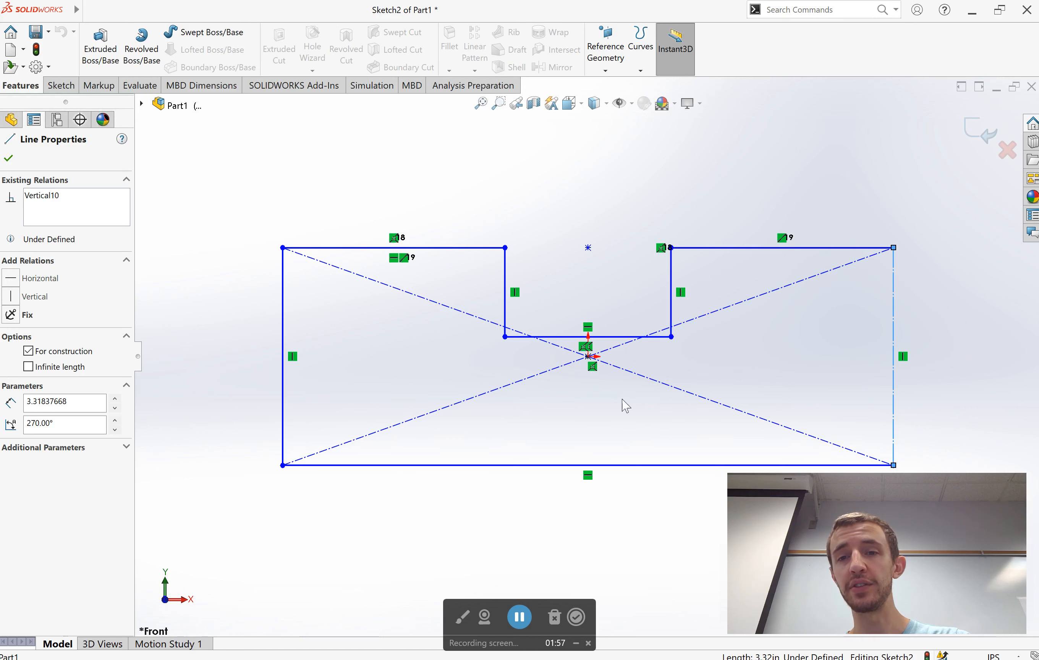
{"action": "mouse_move", "coordinate": [802, 266]}
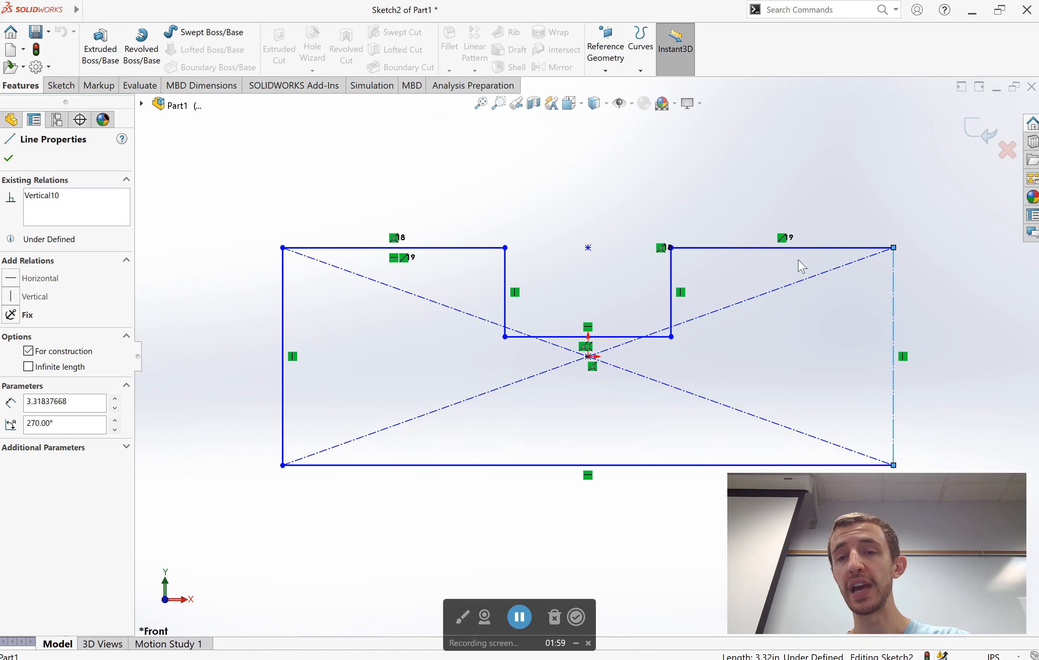
{"action": "mouse_move", "coordinate": [489, 425]}
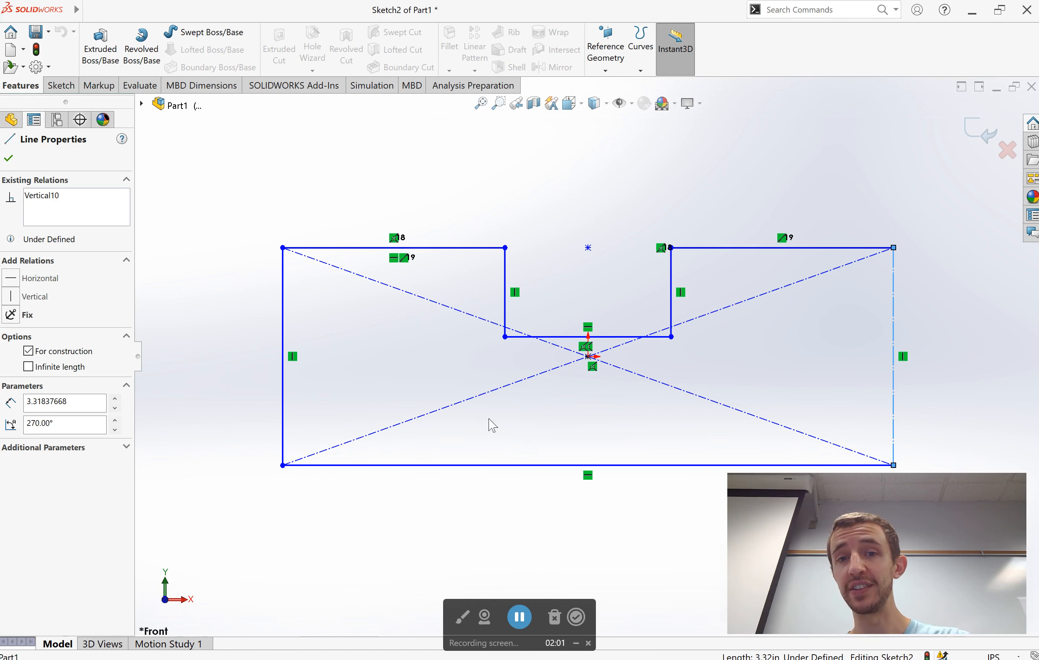
{"action": "mouse_move", "coordinate": [353, 348]}
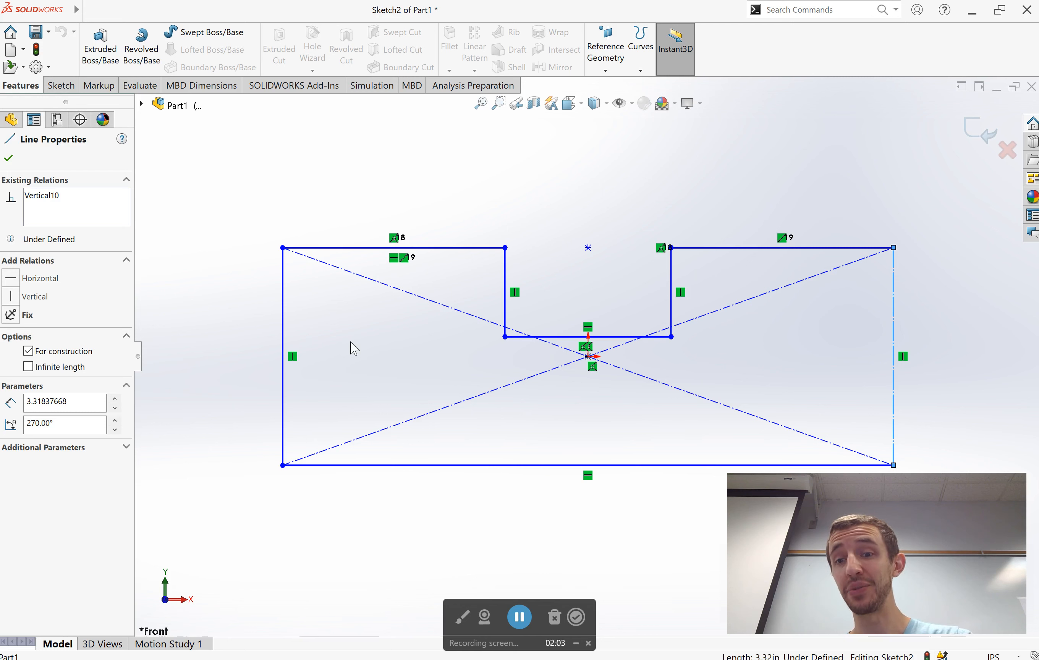
{"action": "mouse_move", "coordinate": [903, 336]}
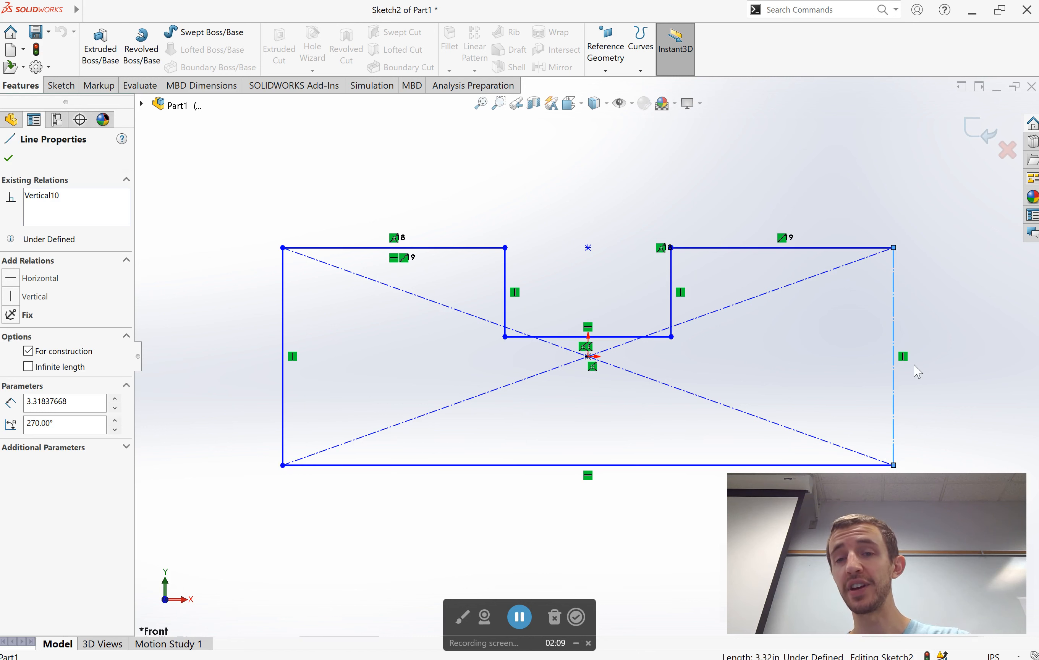
{"action": "mouse_move", "coordinate": [905, 349]}
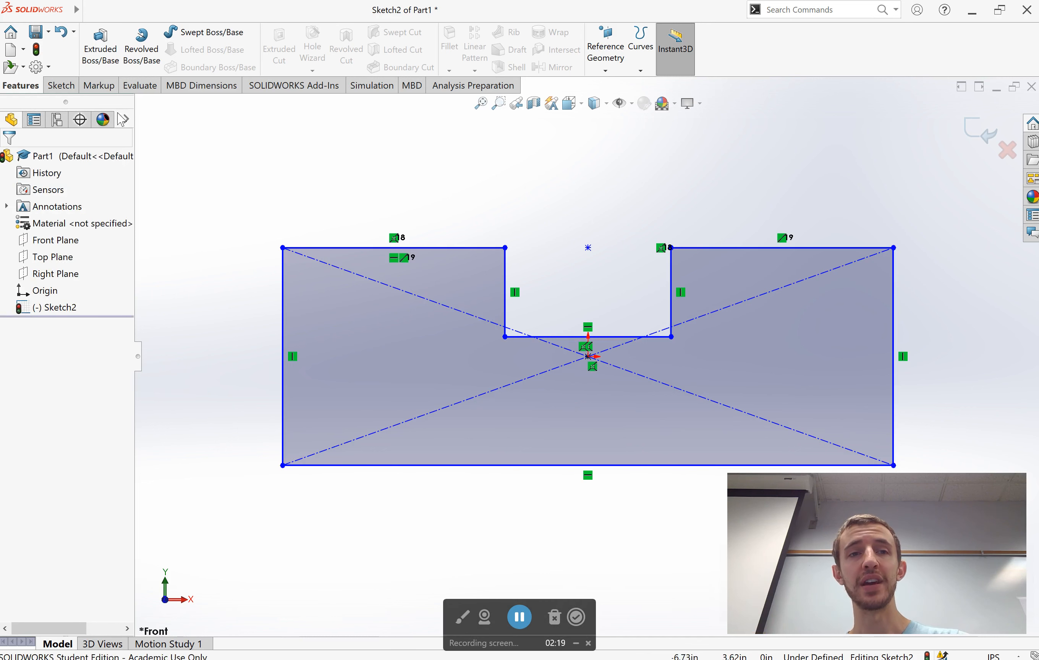
Bring up the Sketch commands and hover over the Line tool.
{"action": "left_click", "coordinate": [60, 85]}
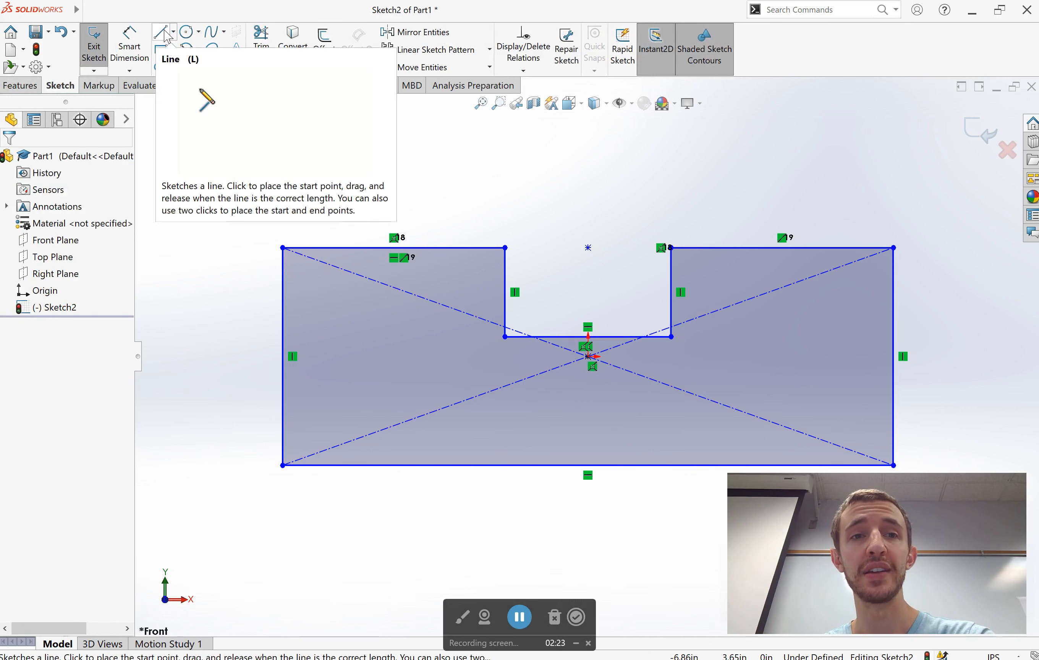
{"action": "left_click", "coordinate": [172, 31]}
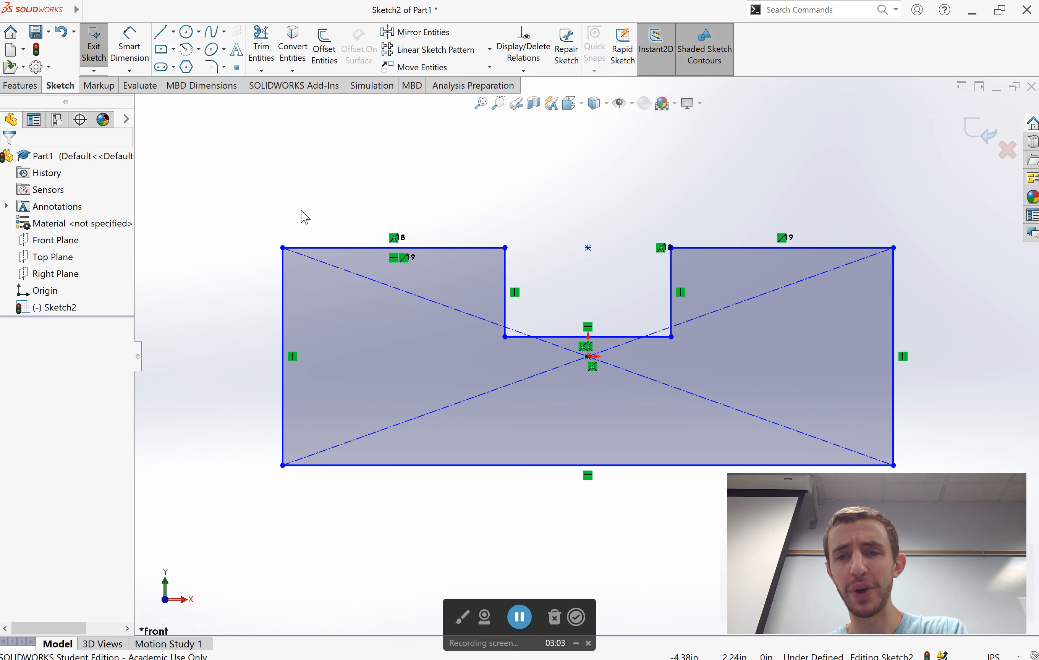
Show the line-type choices: Line, Centerline and Midpoint Line.
{"action": "left_click", "coordinate": [401, 315]}
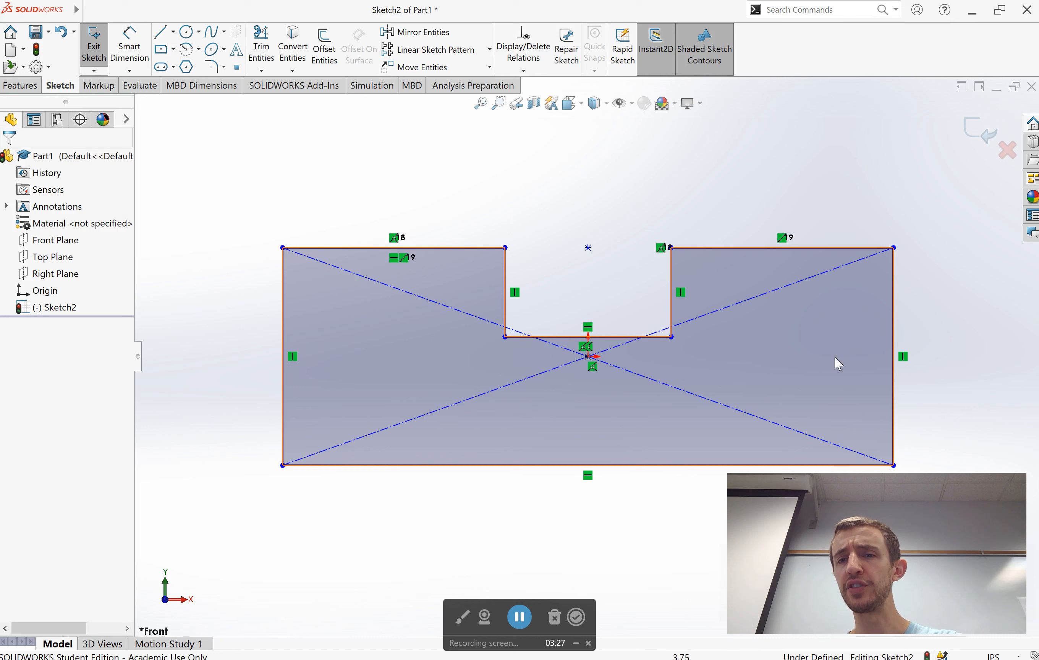
{"action": "mouse_move", "coordinate": [379, 323]}
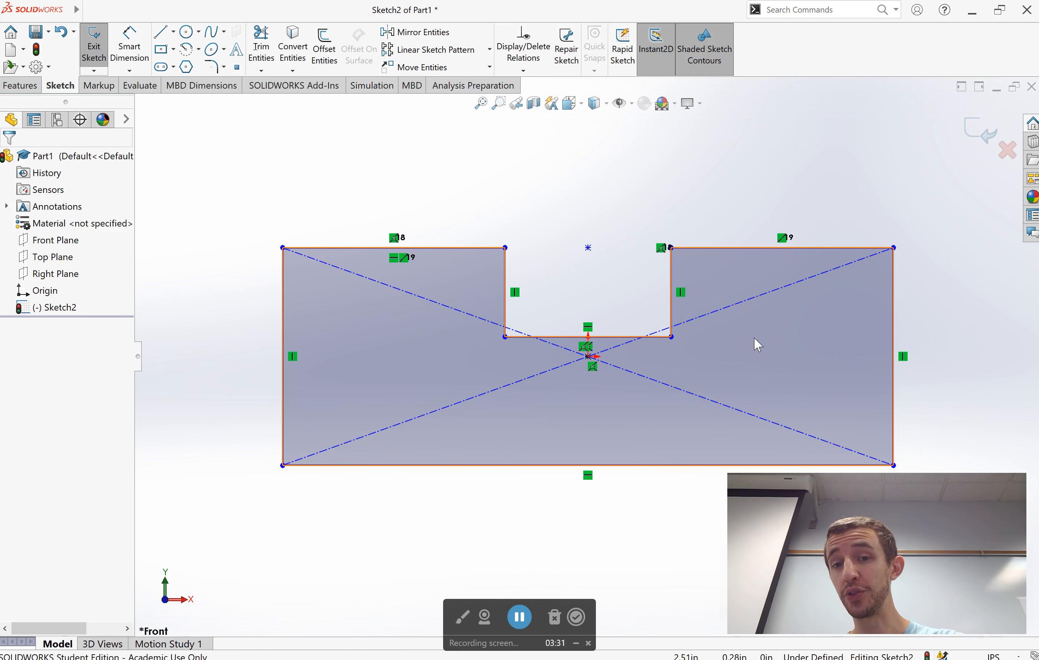
{"action": "mouse_move", "coordinate": [615, 347]}
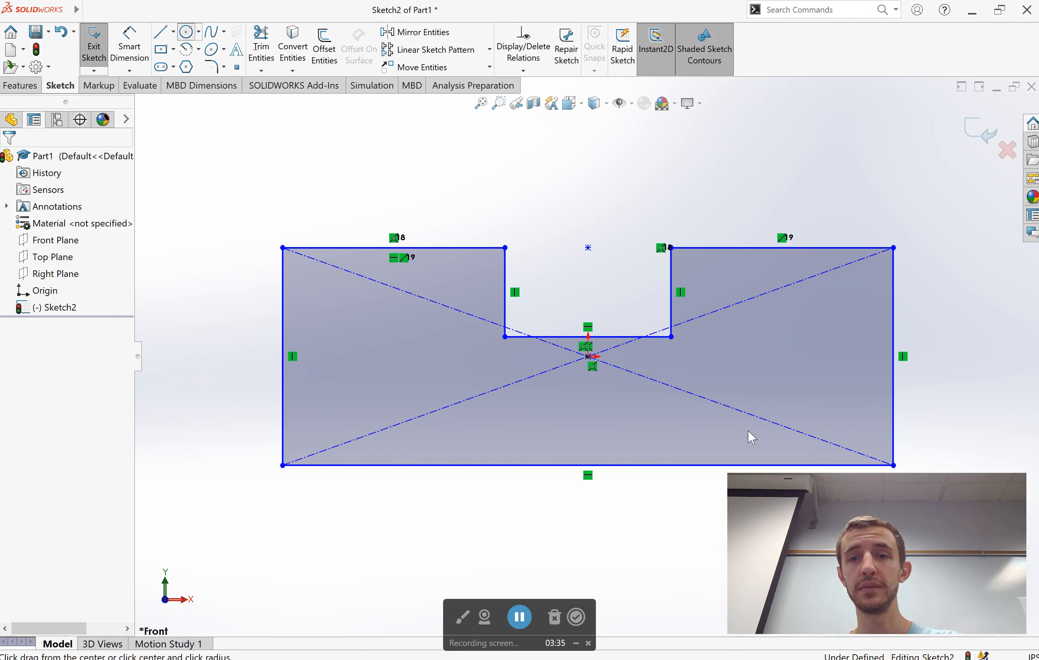
{"action": "left_click", "coordinate": [185, 31]}
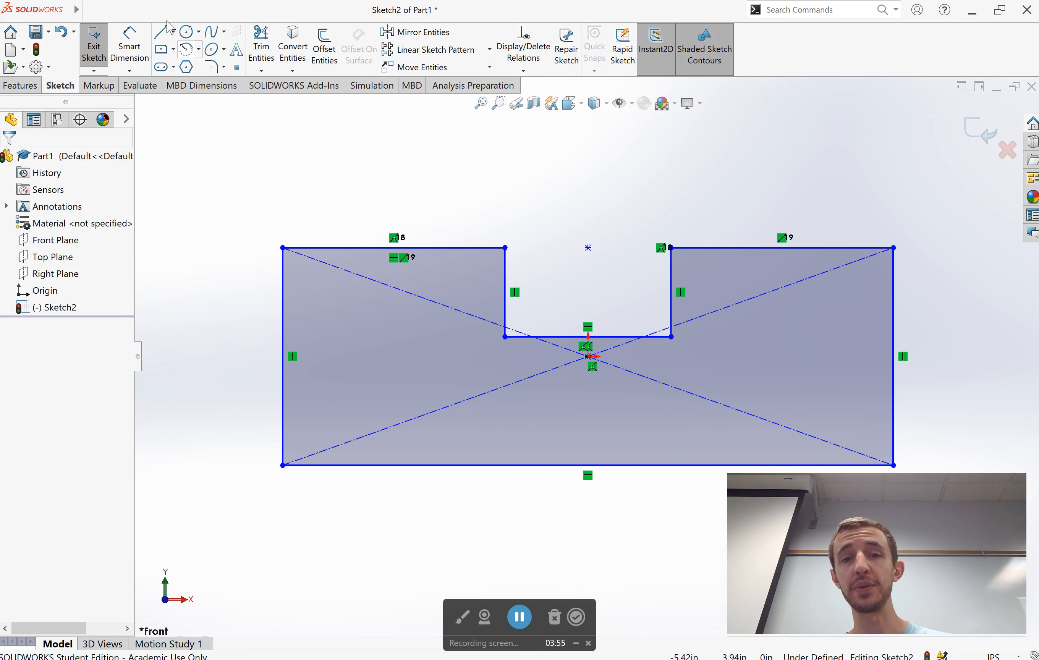
{"action": "left_click", "coordinate": [172, 31]}
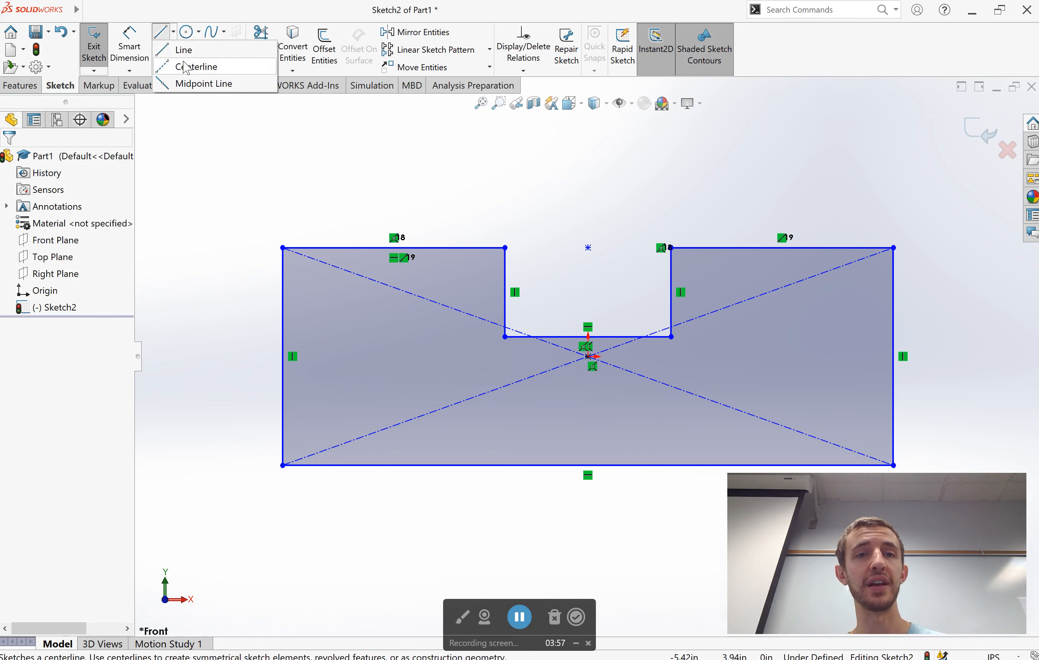
Draw a horizontal centerline to the right edge and a circle centred on it.
{"action": "left_click", "coordinate": [195, 66]}
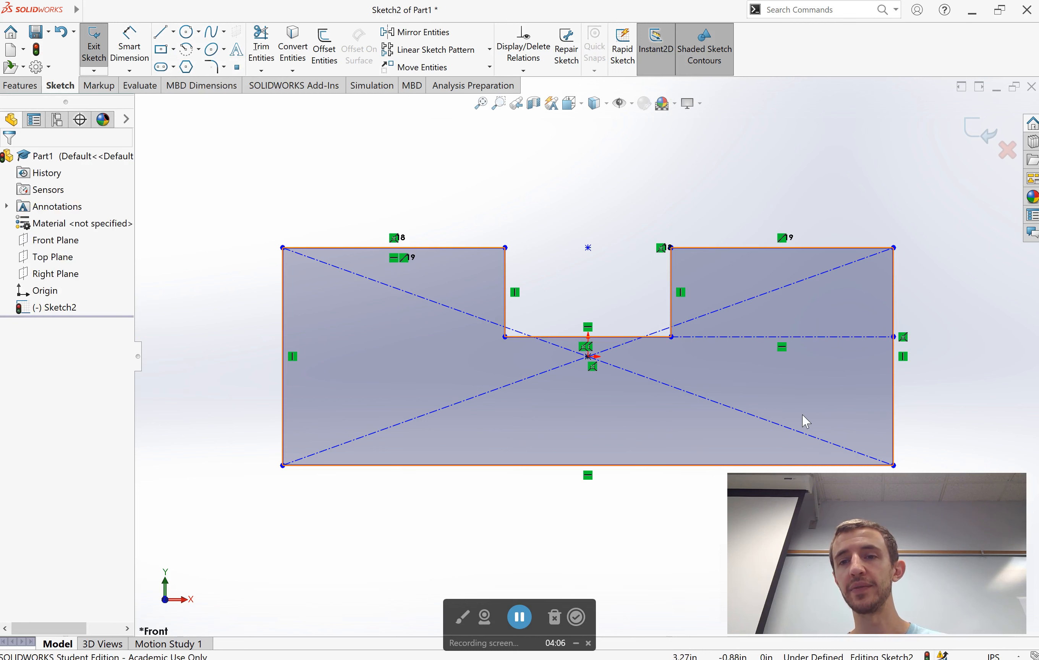
{"action": "mouse_move", "coordinate": [701, 342]}
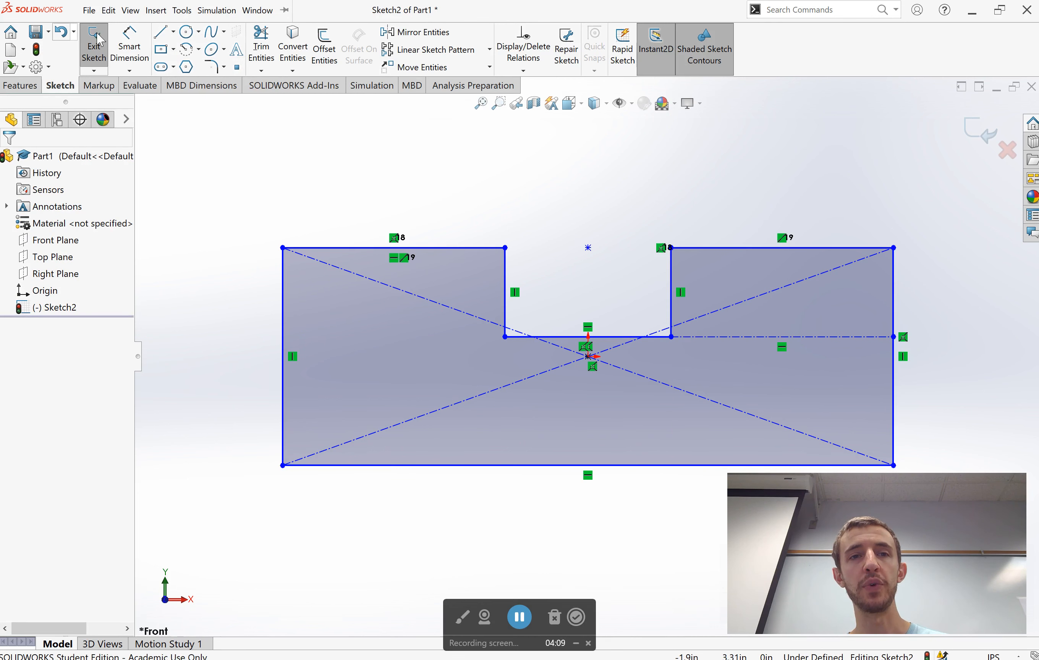
{"action": "left_click", "coordinate": [184, 31]}
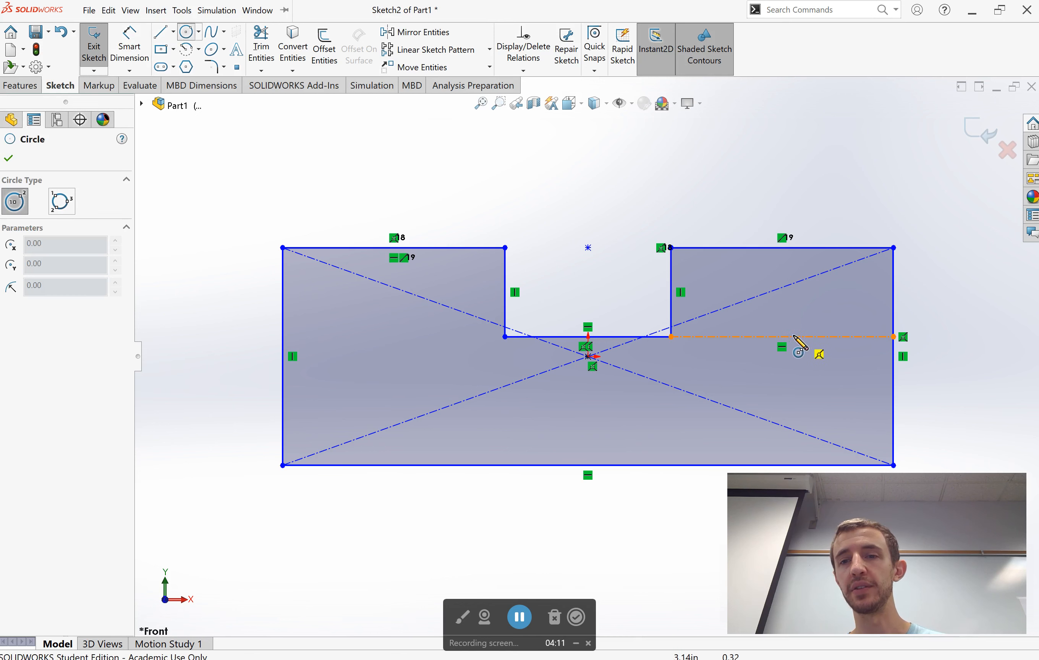
{"action": "left_click_drag", "start_coordinate": [783, 338], "coordinate": [818, 362]}
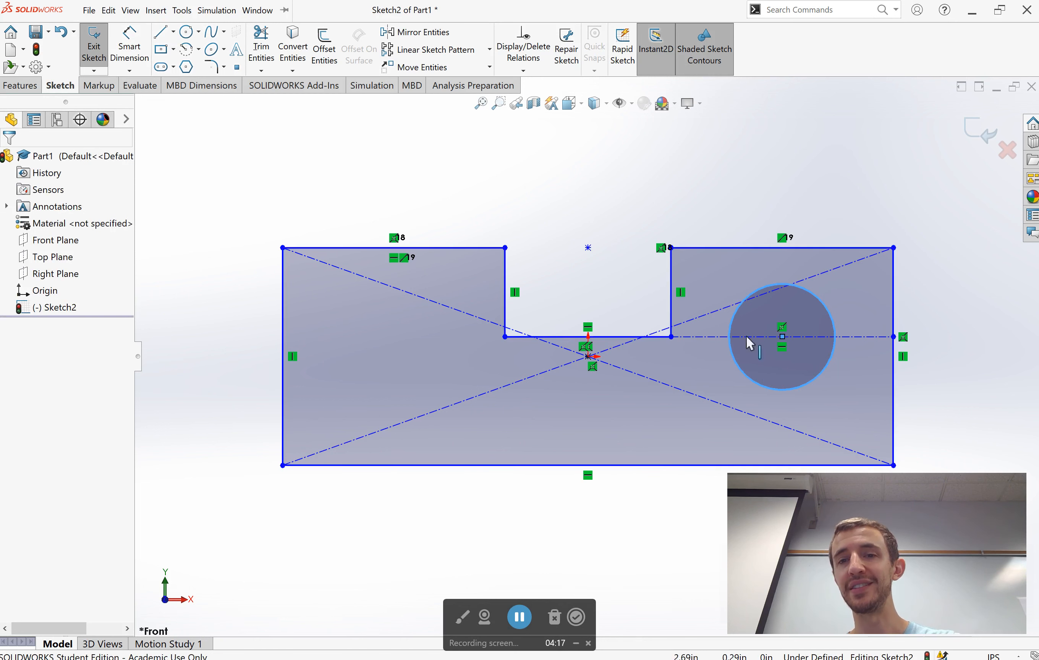
{"action": "mouse_move", "coordinate": [729, 346]}
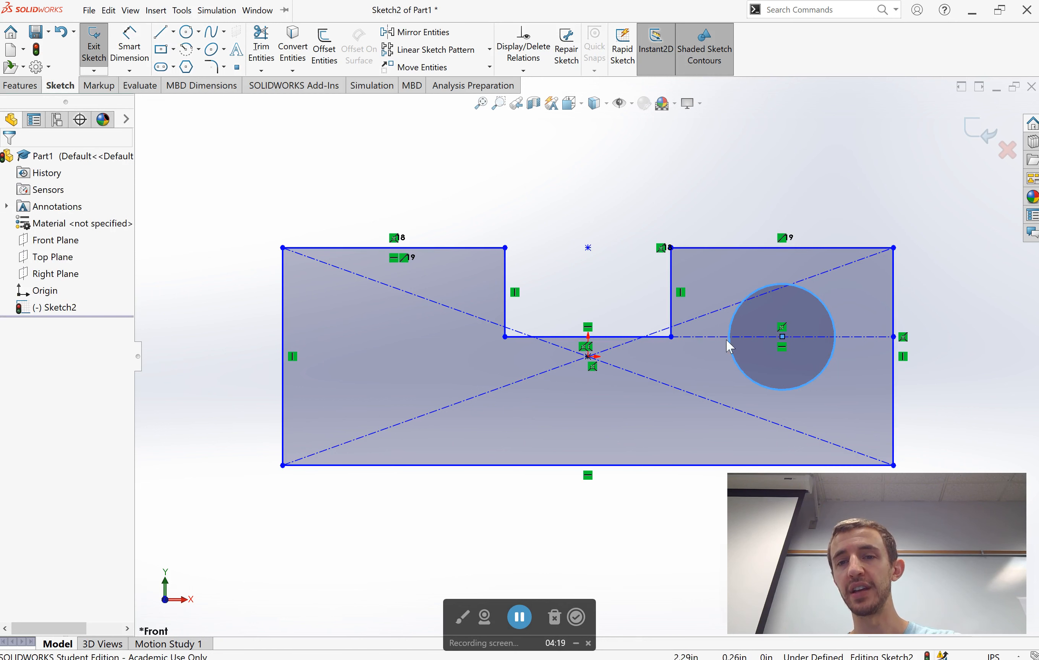